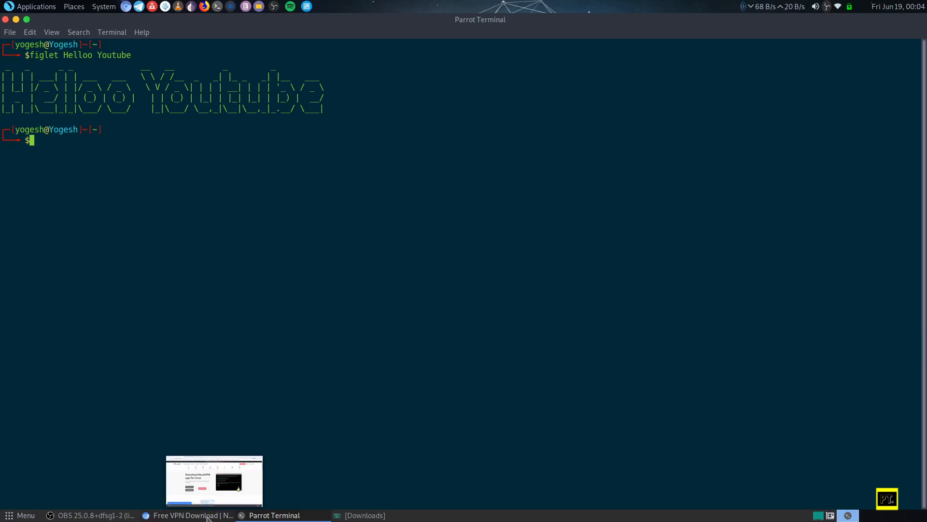
Download the NordVPN .deb release package from nordvpn.com/download in Chrome.
{"action": "left_click", "coordinate": [188, 514]}
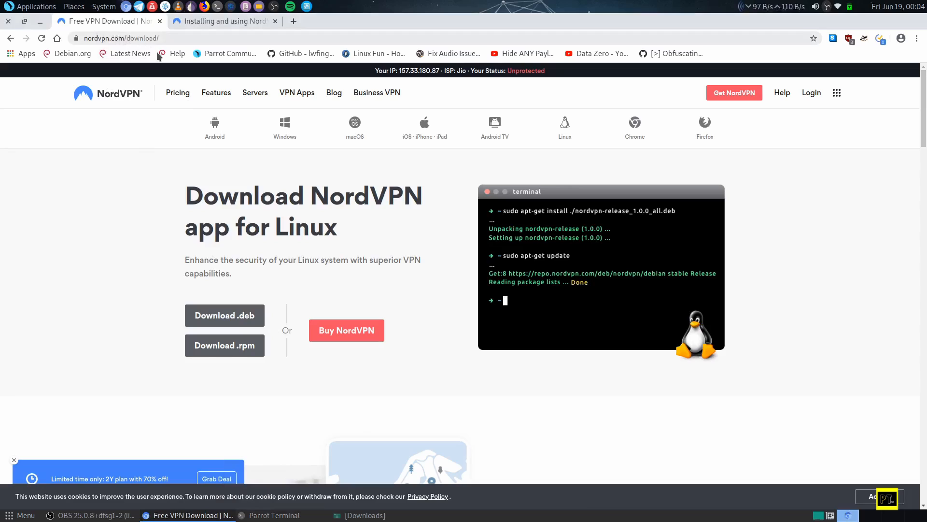
{"action": "mouse_move", "coordinate": [224, 315]}
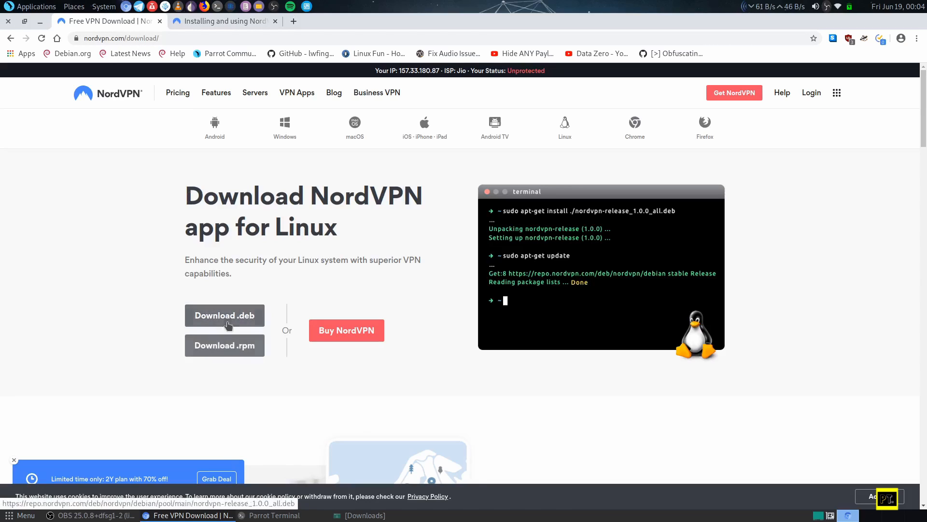
{"action": "left_click", "coordinate": [224, 314]}
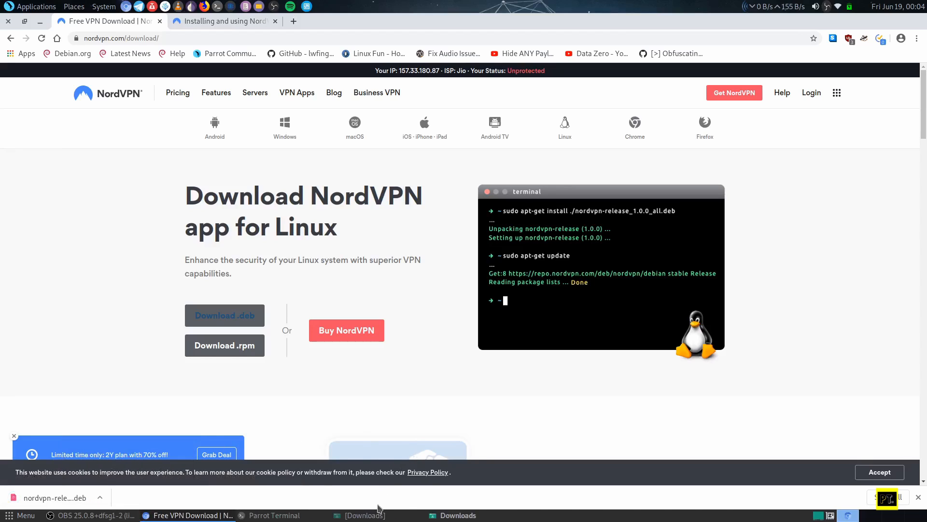
Open the nordvpn-release .deb from Downloads in GDebi and choose Reinstall Package.
{"action": "left_click", "coordinate": [361, 515]}
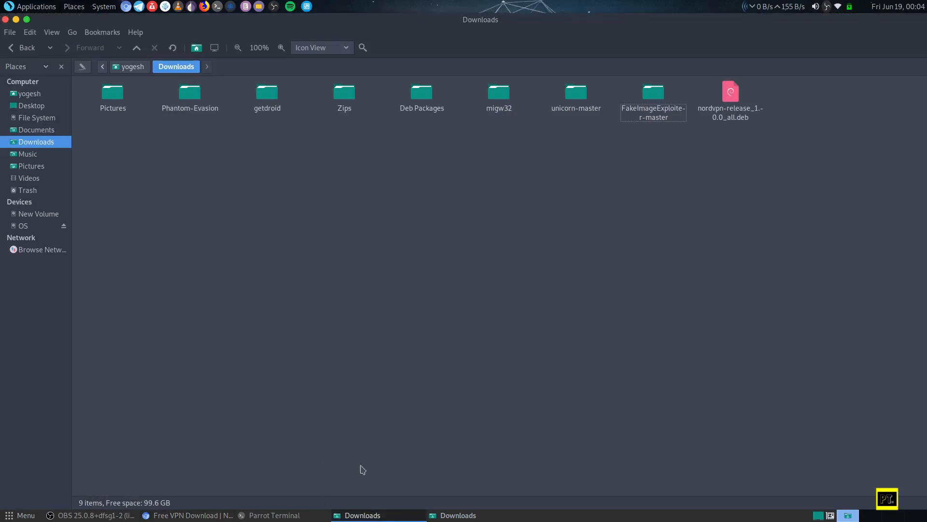
{"action": "mouse_move", "coordinate": [731, 97]}
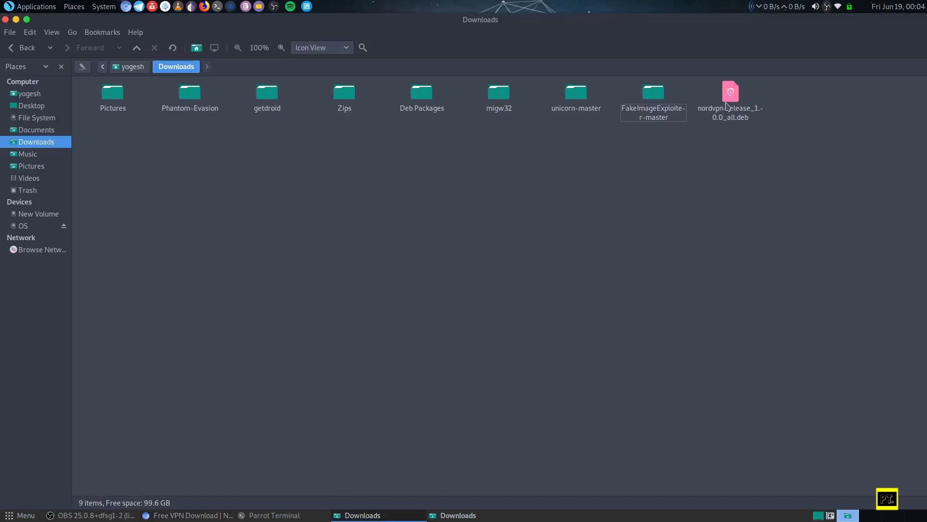
{"action": "double_click", "coordinate": [730, 98]}
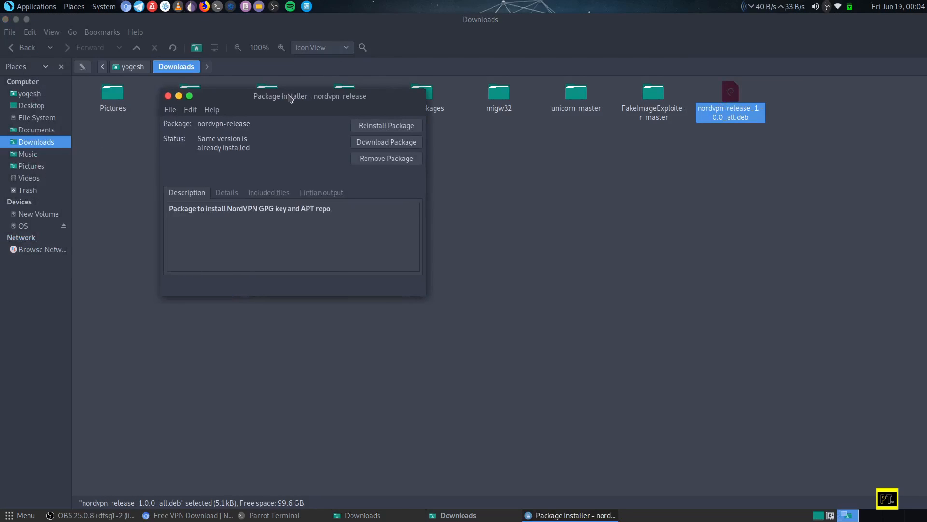
{"action": "mouse_move", "coordinate": [285, 211]}
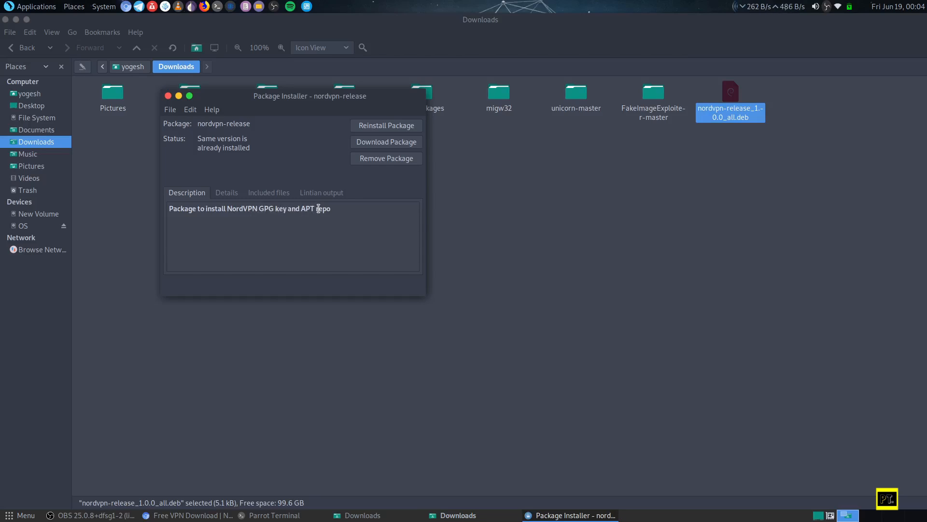
{"action": "left_click", "coordinate": [387, 126]}
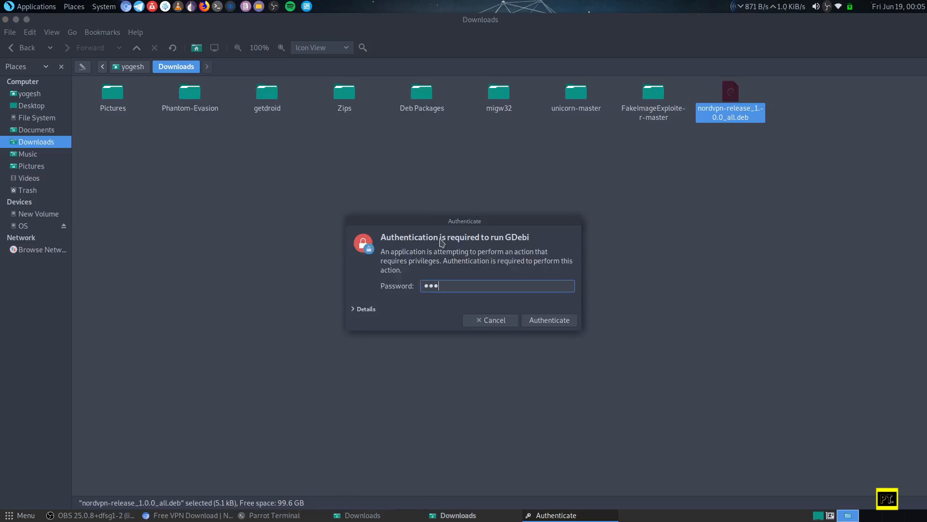
Authenticate with the password, check the installed status, and close GDebi.
{"action": "left_click", "coordinate": [548, 319]}
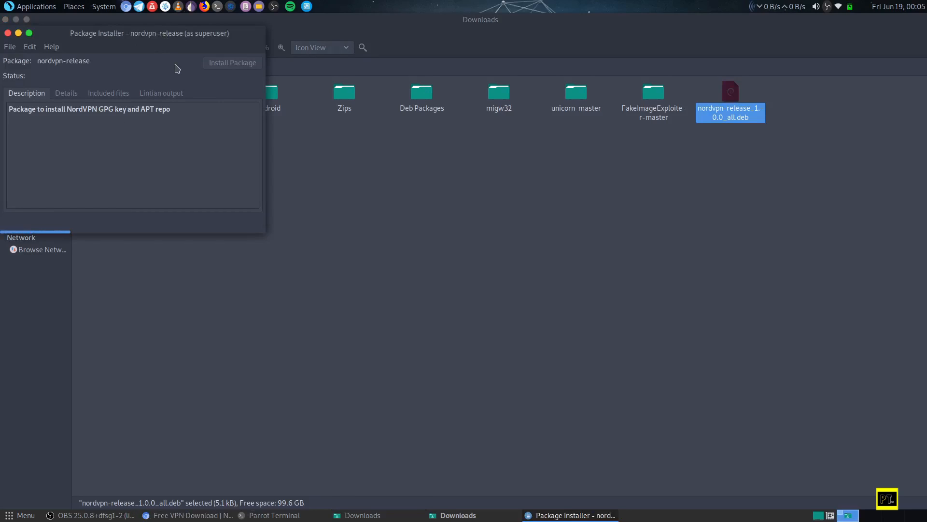
{"action": "left_click", "coordinate": [232, 62]}
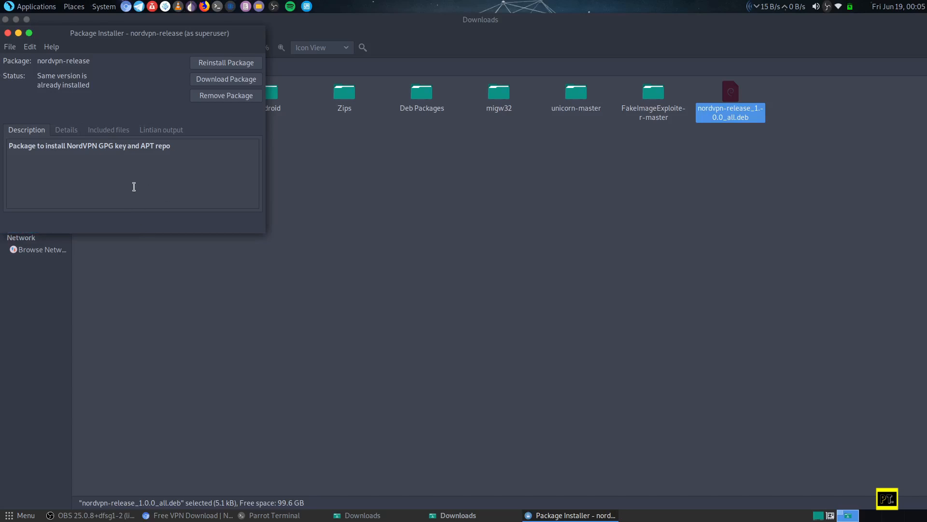
{"action": "mouse_move", "coordinate": [152, 157]}
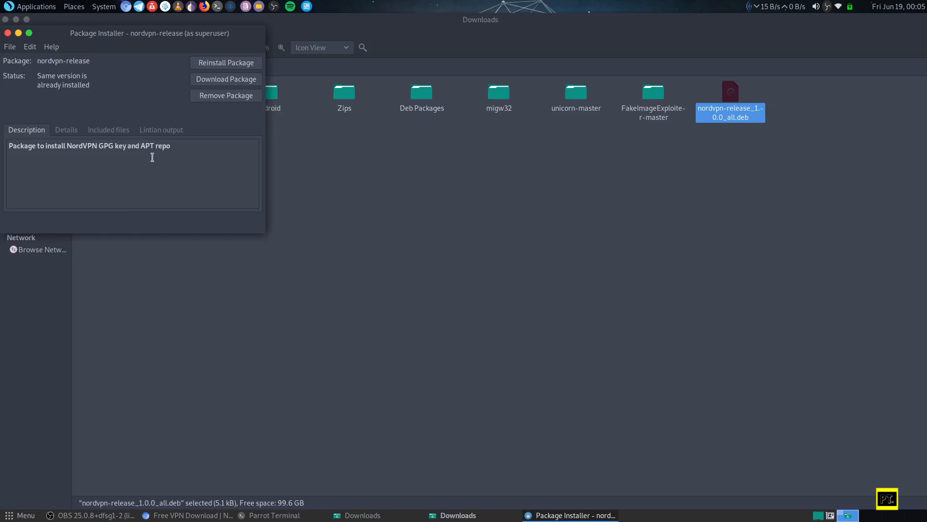
{"action": "mouse_move", "coordinate": [150, 159]}
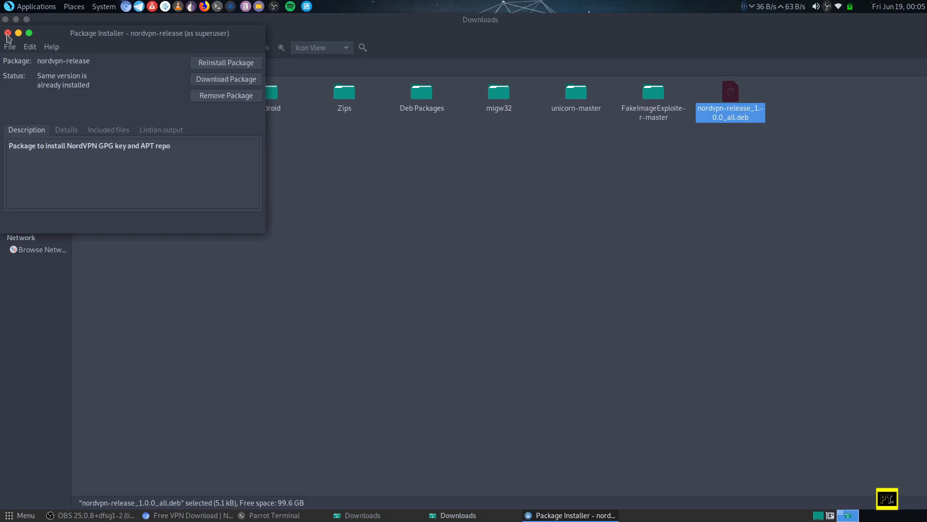
{"action": "left_click", "coordinate": [6, 33]}
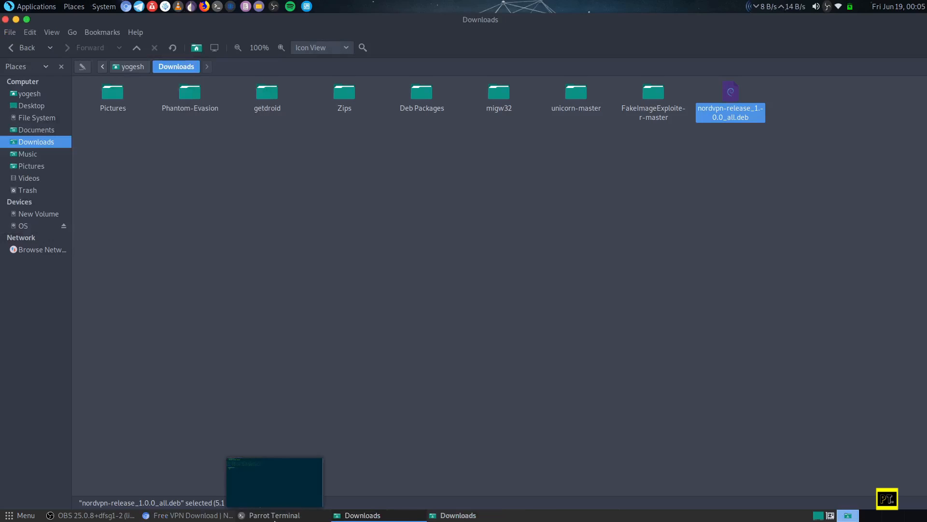
Run 'sudo apt install nordvpn' in the terminal, confirming version 3.7.3 is newest.
{"action": "left_click", "coordinate": [269, 514]}
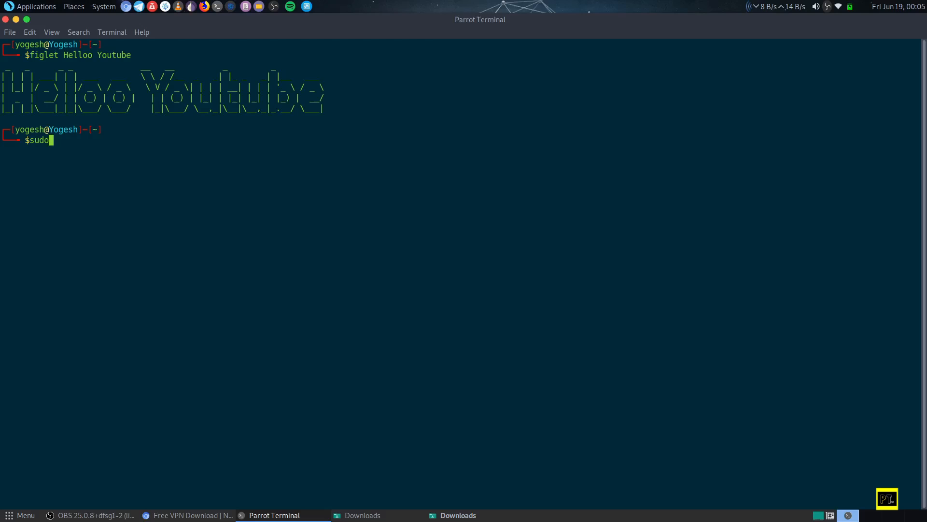
{"action": "type", "text": "apt install"}
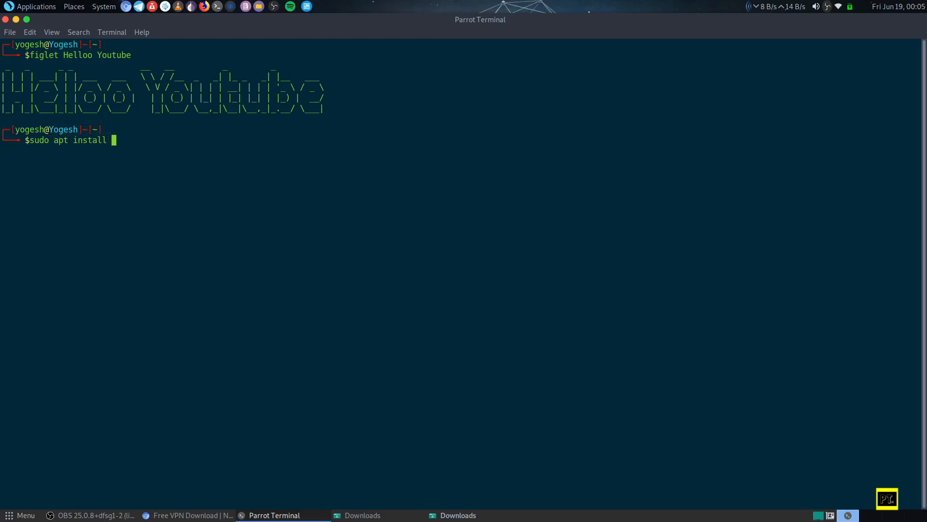
{"action": "type", "text": "nordv"}
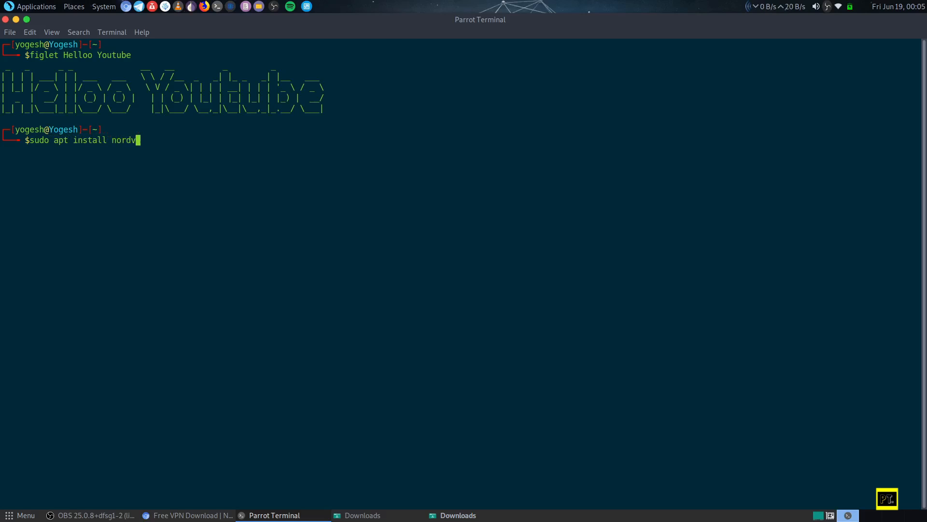
{"action": "key", "text": "Return"}
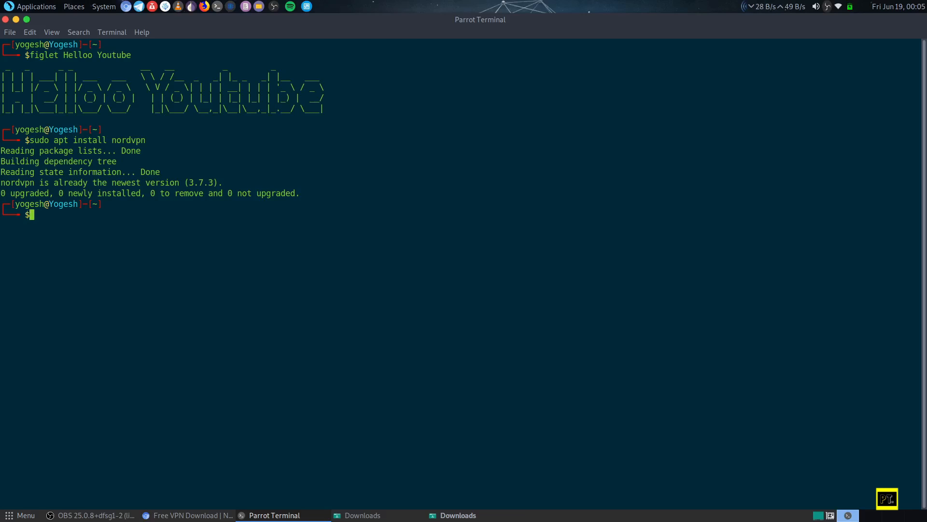
Run 'nordvpn login', which reports the account is already logged in.
{"action": "type", "text": "nord"}
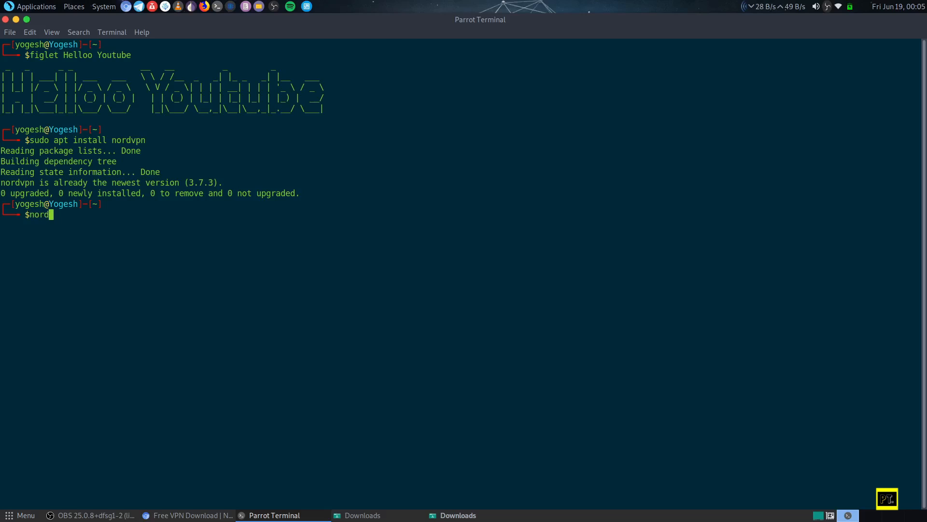
{"action": "type", "text": "vpn"}
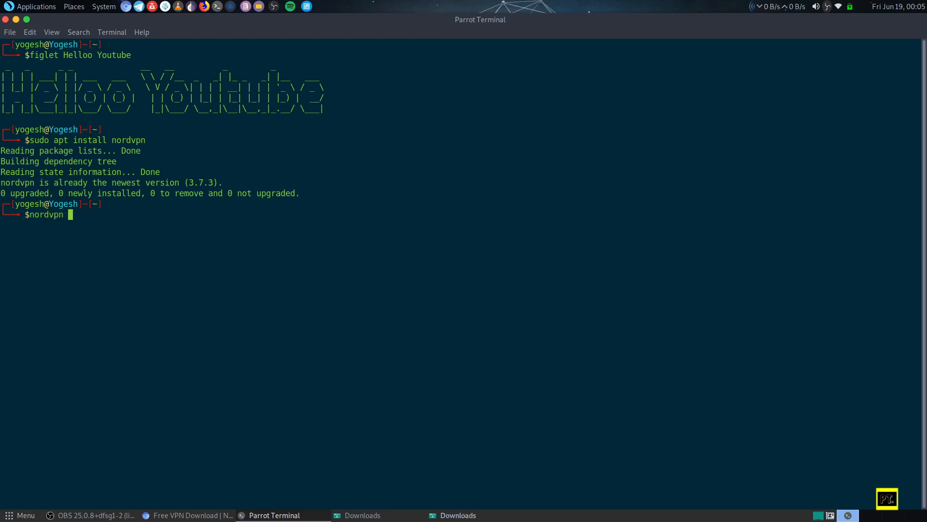
{"action": "type", "text": "login"}
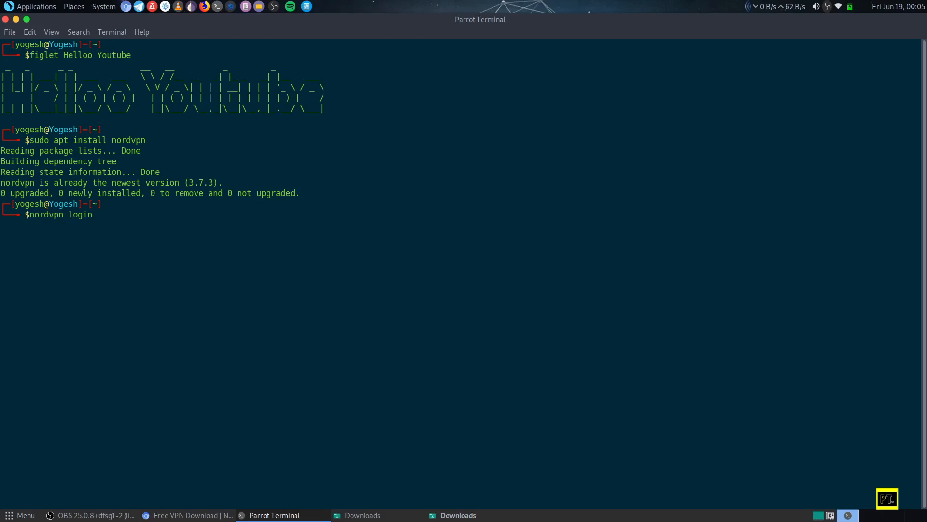
{"action": "key", "text": "Return"}
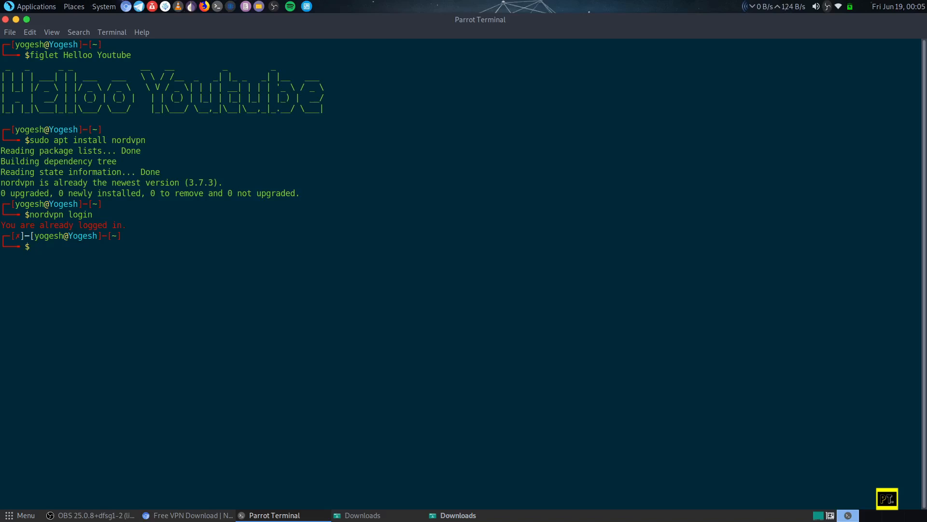
{"action": "type", "text": "nordvpn co"}
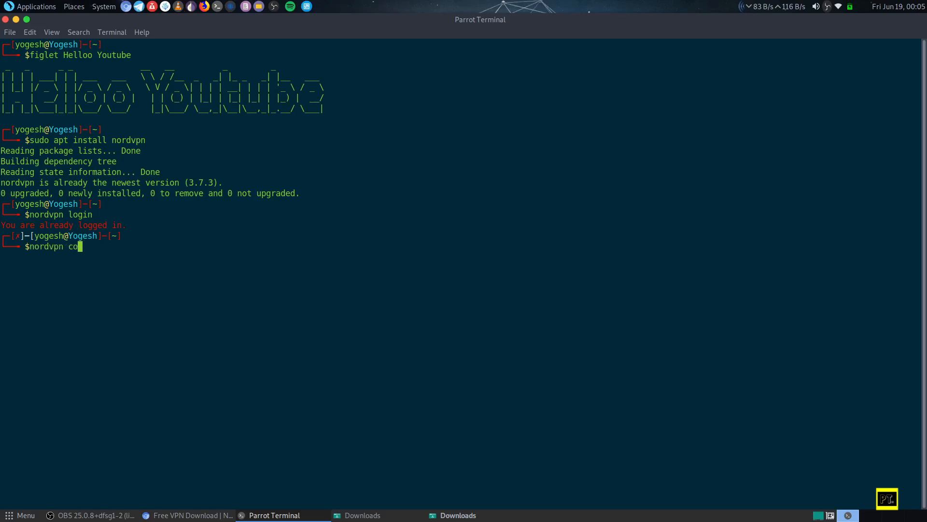
Run 'nordvpn connect india' and connect to server India #42.
{"action": "type", "text": "nnect india"}
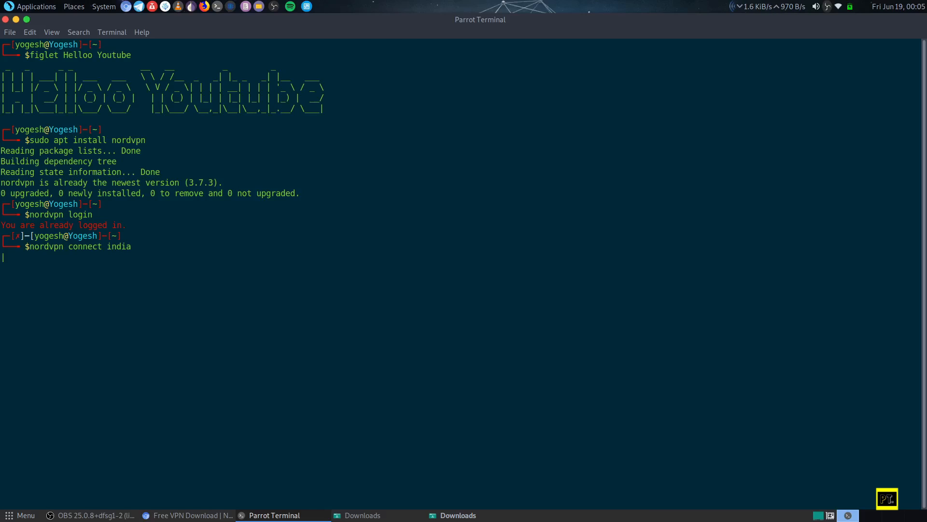
{"action": "key", "text": "Return"}
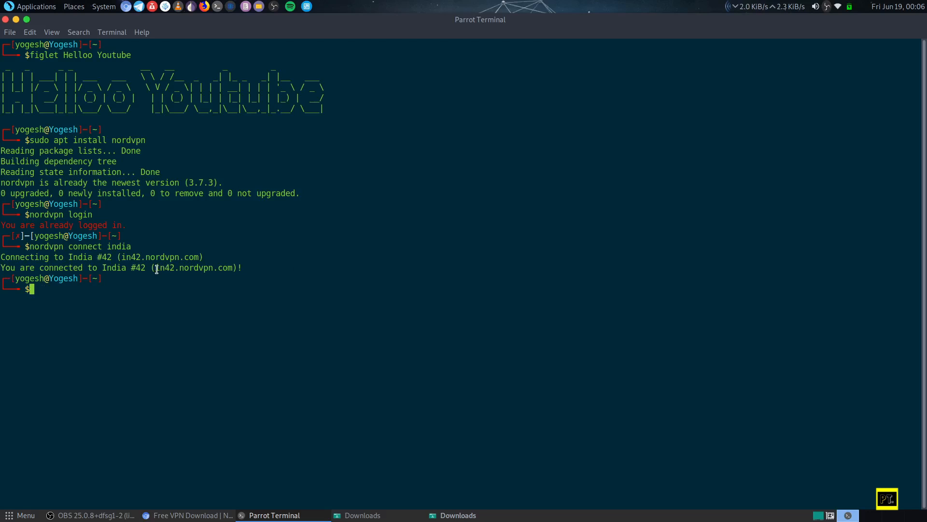
{"action": "double_click", "coordinate": [168, 267]}
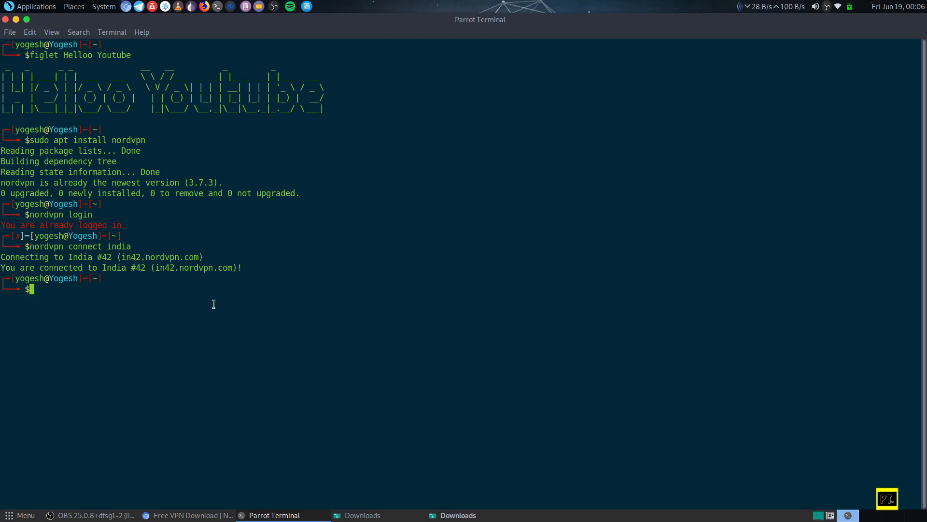
Run 'nordvpn disconnect india' to end the India VPN session.
{"action": "type", "text": "nordvpn connect india"}
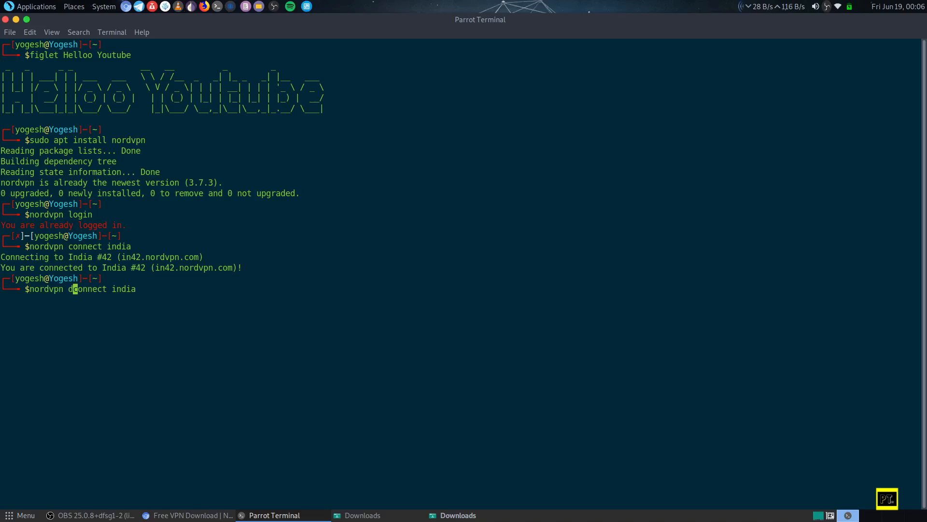
{"action": "key", "text": "Return"}
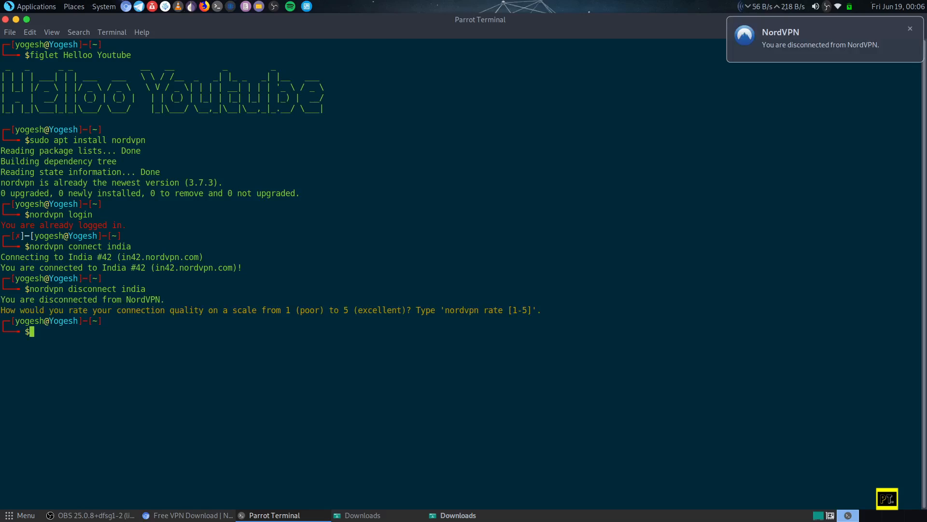
{"action": "type", "text": "nordvpn disconnect india"}
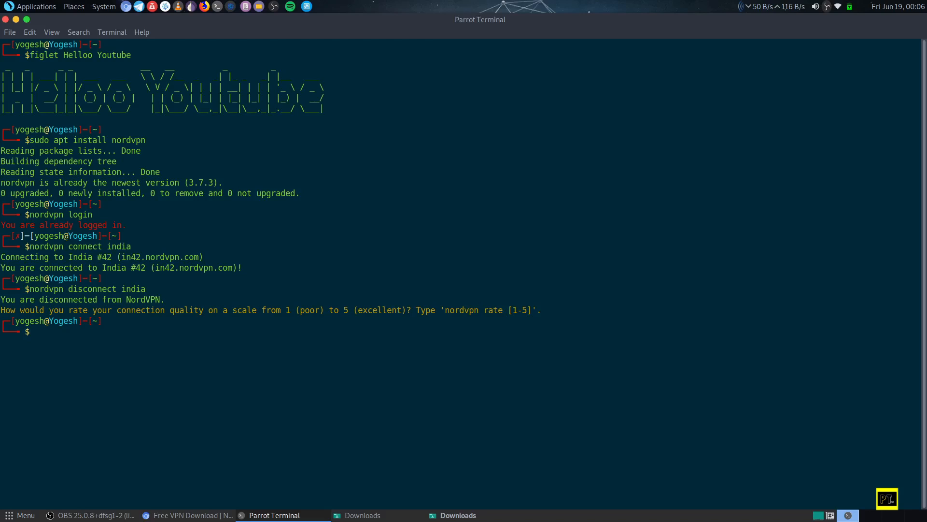
Run 'nordvpn set technology nordlynx', which reports NordLynx is already set.
{"action": "type", "text": "nordvpn set techno"}
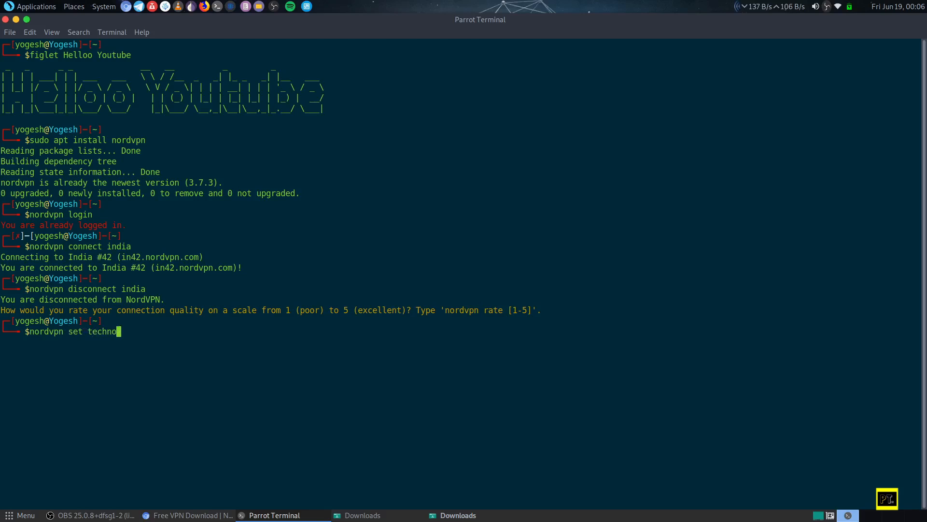
{"action": "type", "text": "logy"}
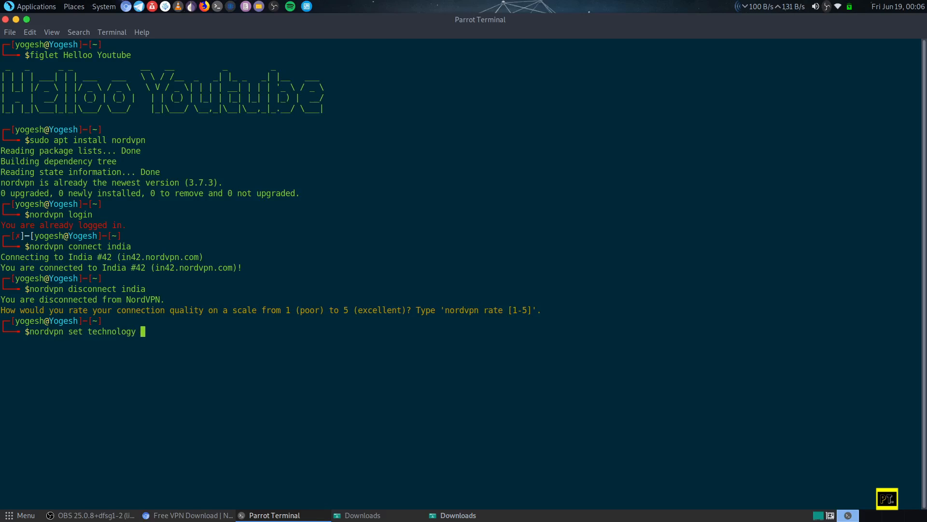
{"action": "type", "text": "nordlynx"}
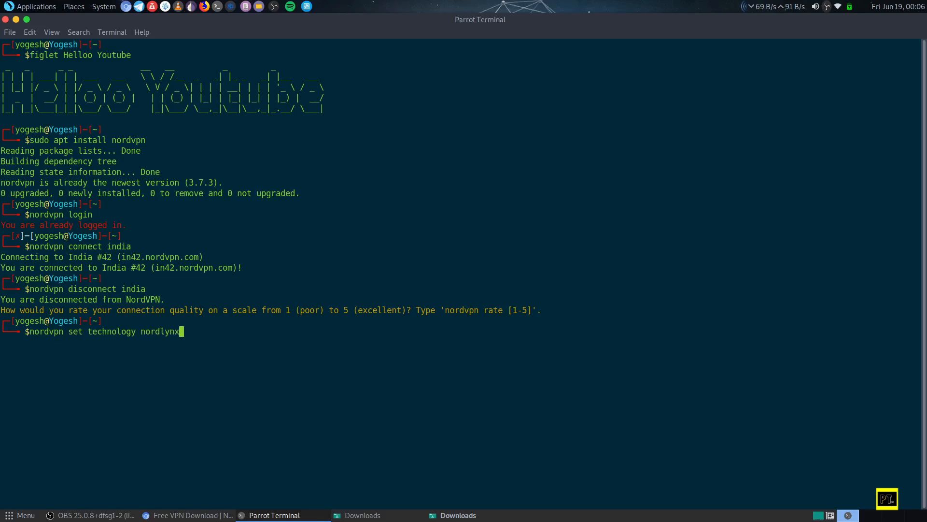
{"action": "key", "text": "Return"}
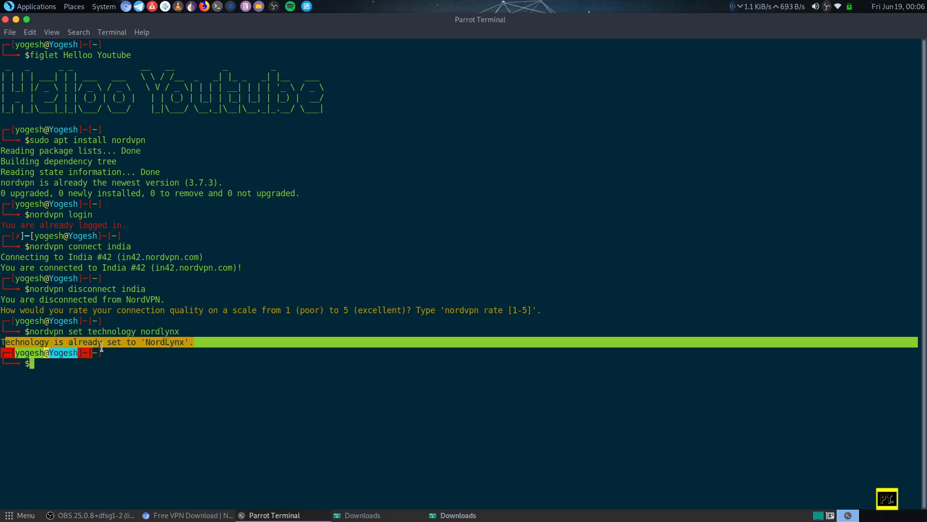
{"action": "left_click", "coordinate": [199, 350]}
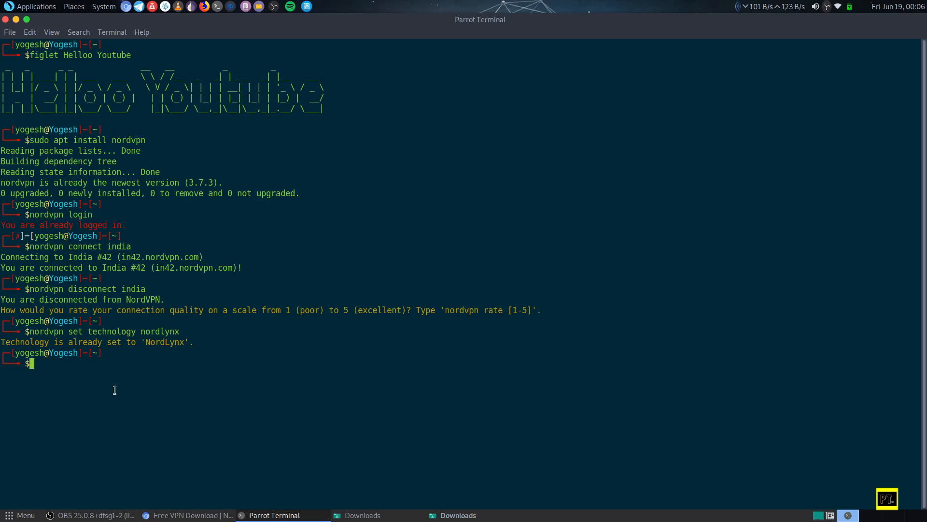
Run 'nordvpn h' to print the NordVPN commands and global options.
{"action": "type", "text": "nor"}
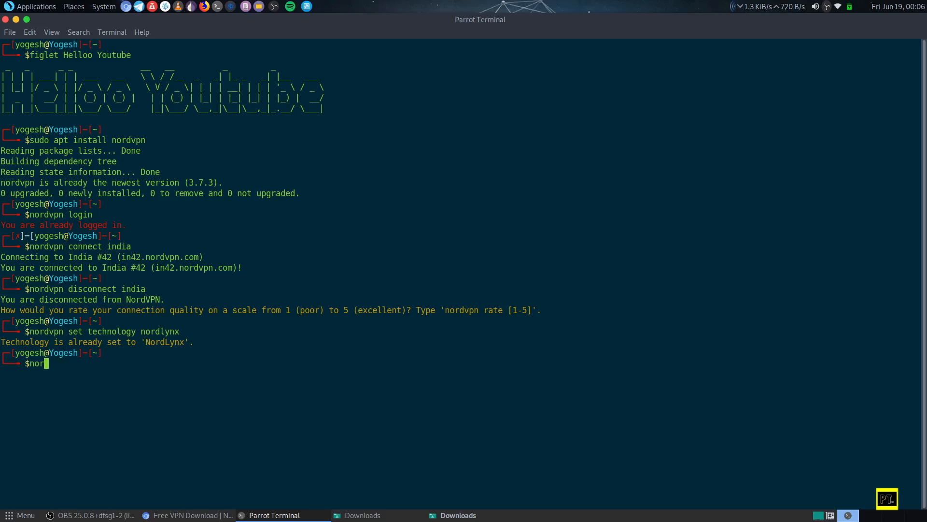
{"action": "type", "text": "dvpn h"}
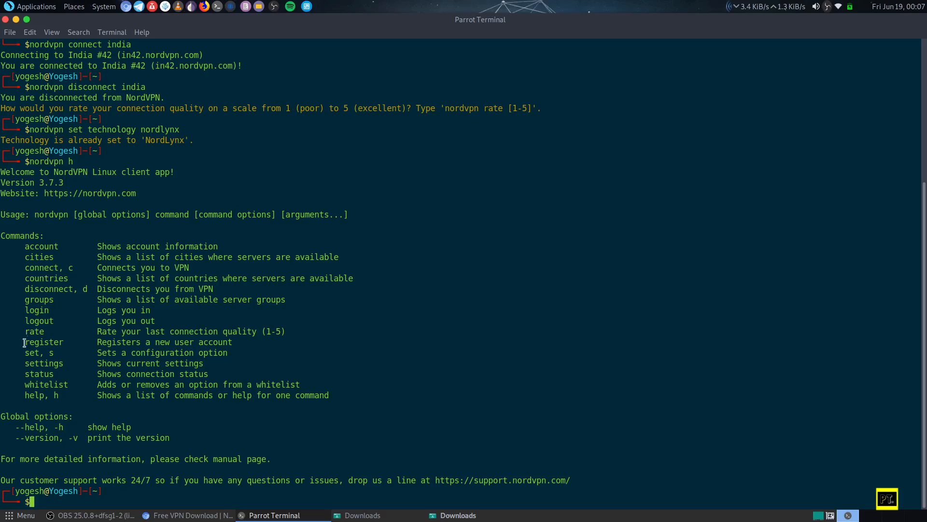
{"action": "mouse_move", "coordinate": [126, 448]}
{"action": "type", "text": "n"}
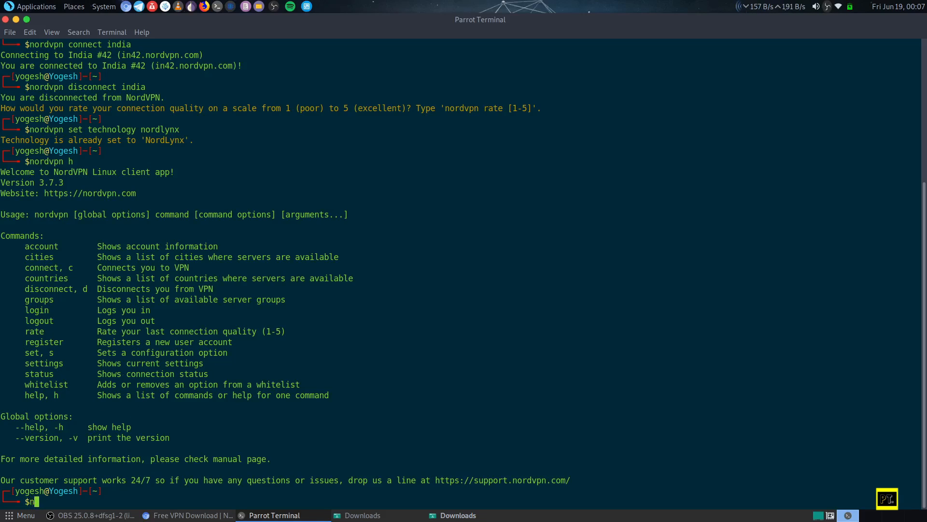
{"action": "type", "text": "ordvpn"}
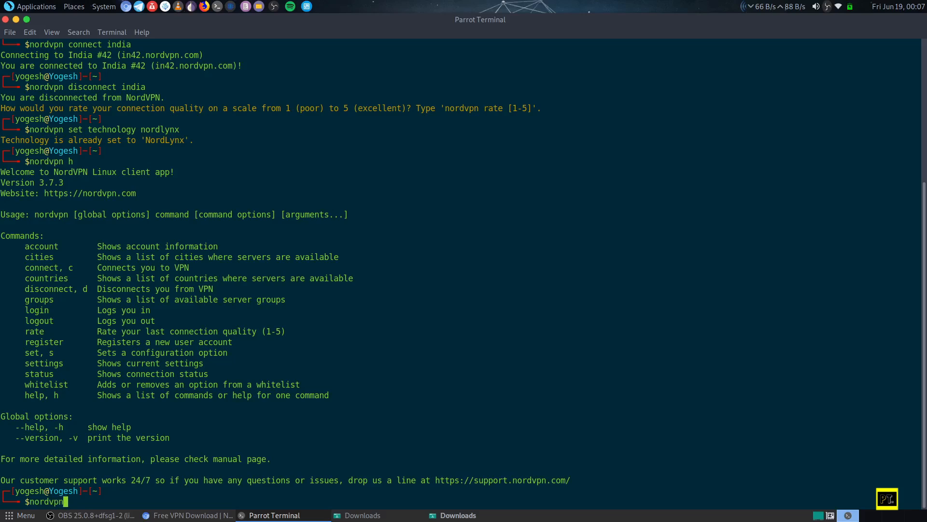
Run 'nordvpn countries' and pick out United_States in the list.
{"action": "type", "text": "coun"}
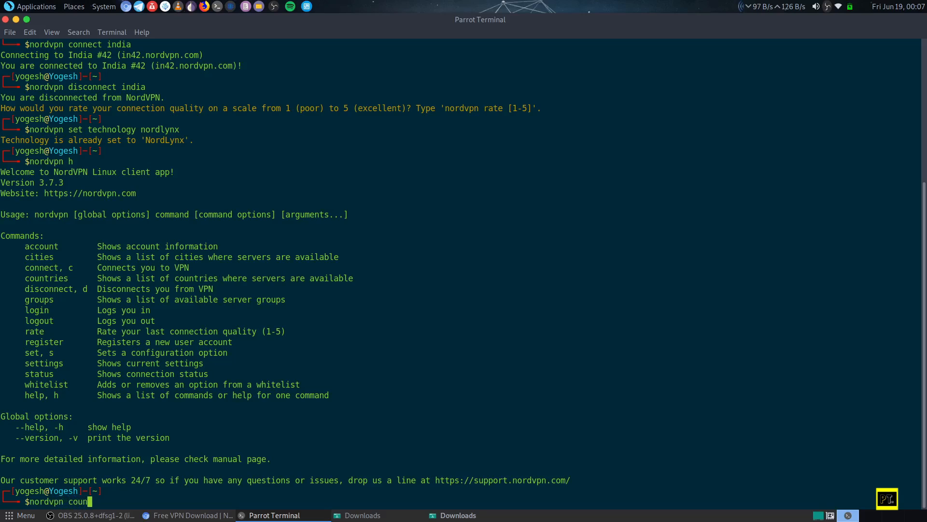
{"action": "key", "text": "Return"}
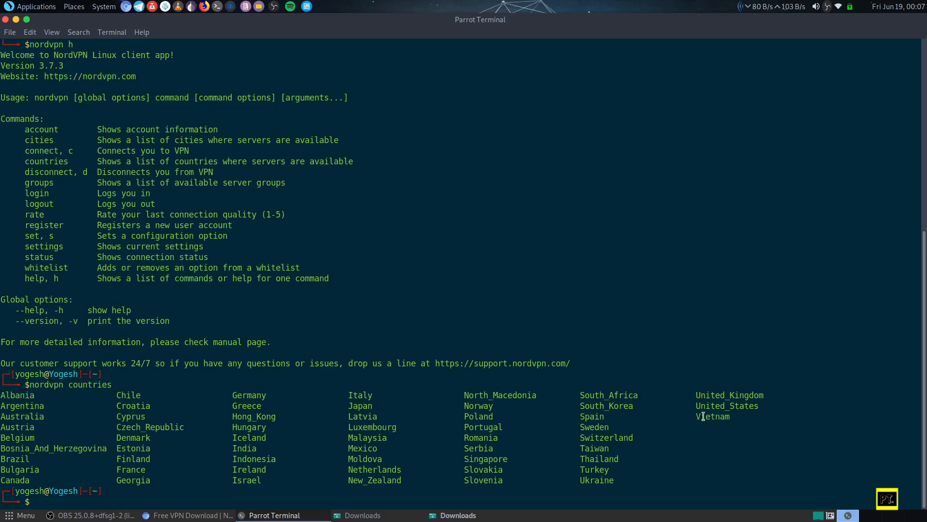
{"action": "right_click", "coordinate": [727, 405]}
{"action": "type", "text": "n"}
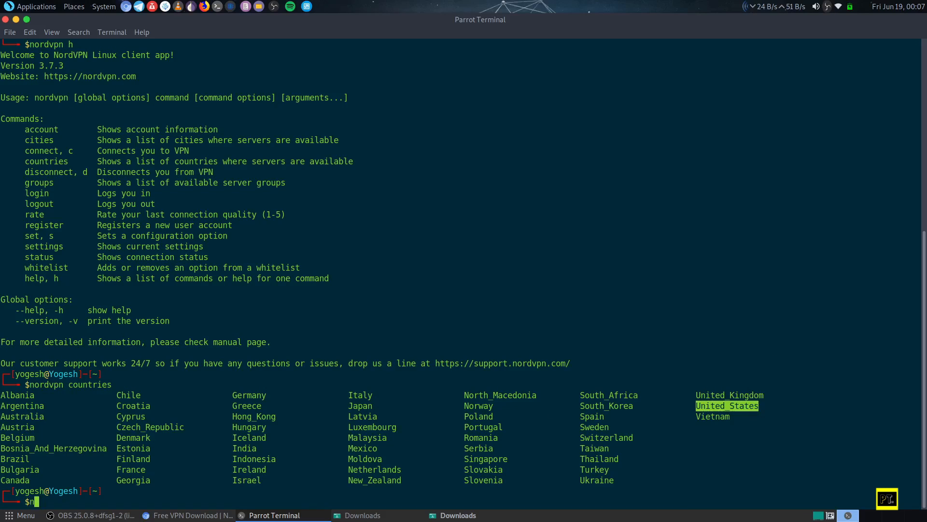
Run 'nordvpn connect United_States', connecting to United States #3944.
{"action": "type", "text": "ordvpn"}
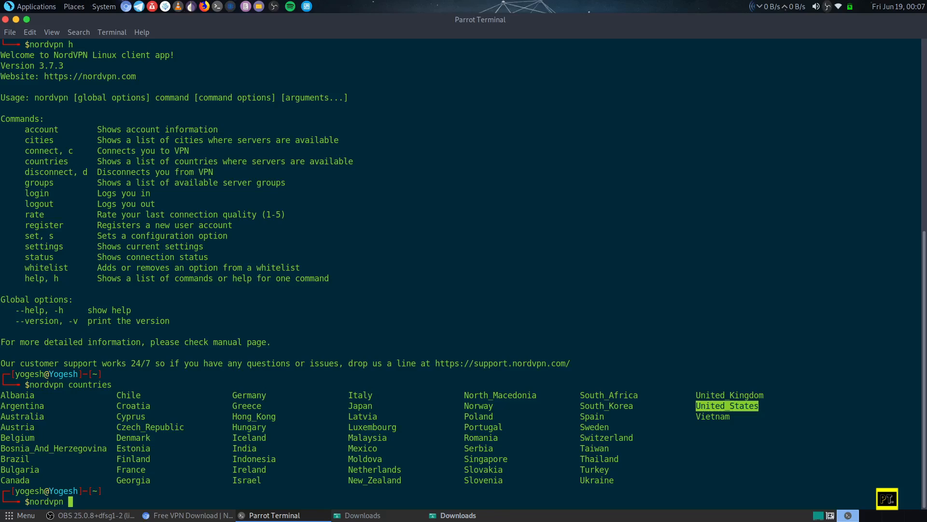
{"action": "type", "text": "connect"}
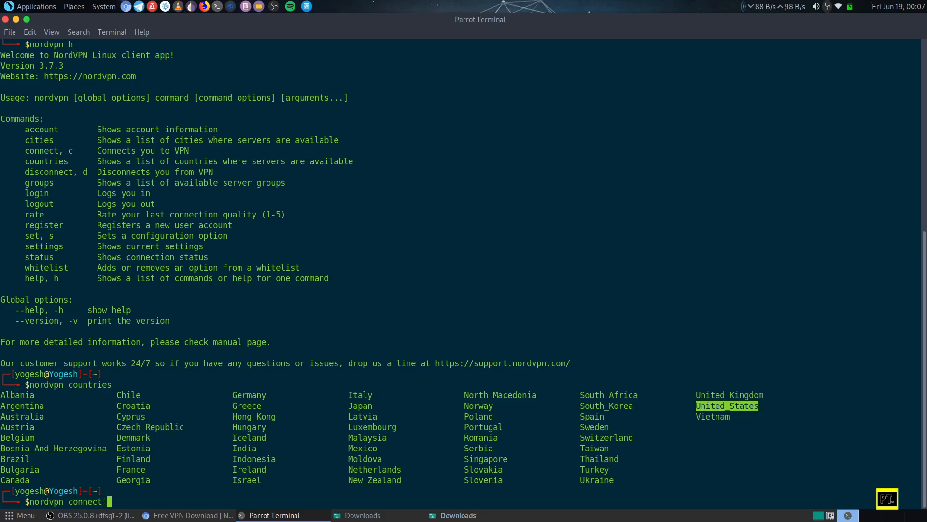
{"action": "type", "text": "United_States"}
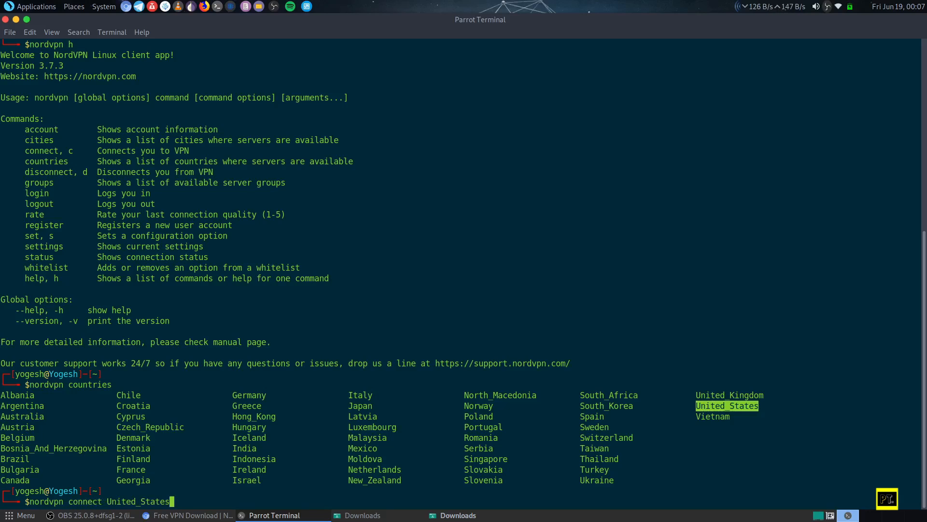
{"action": "key", "text": "Return"}
{"action": "type", "text": "nordvpn stat"}
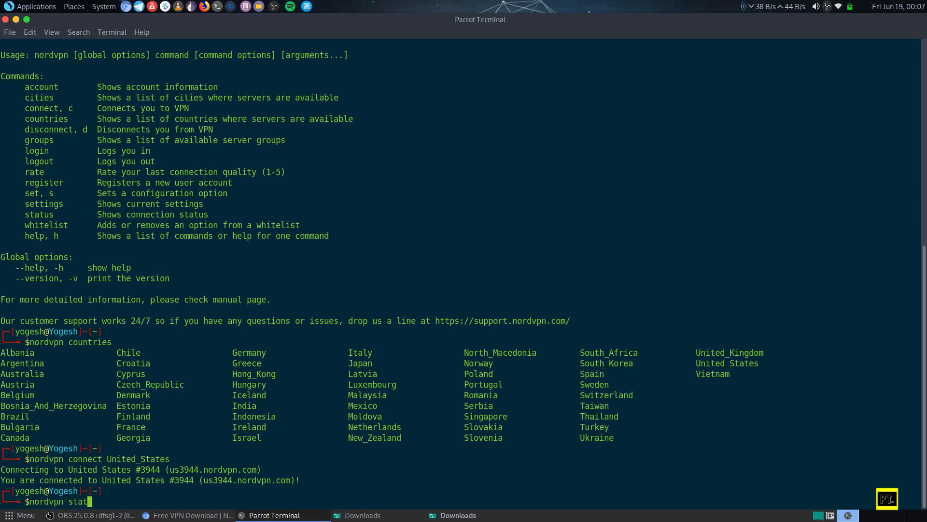
Run 'nordvpn status' and highlight the Seattle server and Uptime fields.
{"action": "key", "text": "Return"}
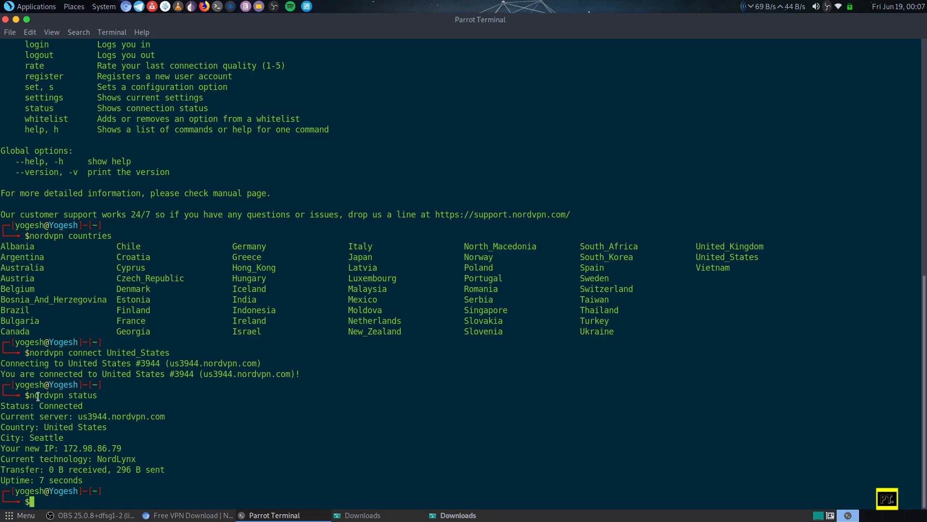
{"action": "double_click", "coordinate": [116, 459]}
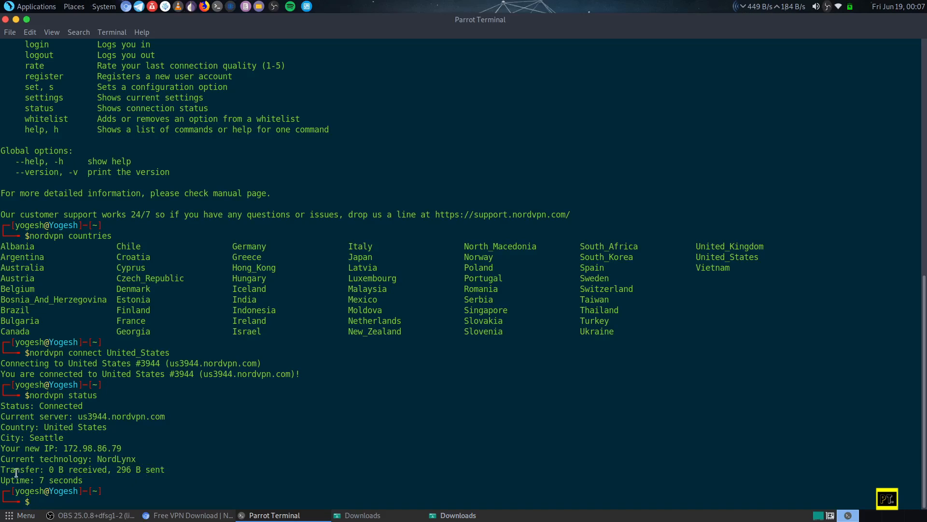
{"action": "double_click", "coordinate": [53, 469]}
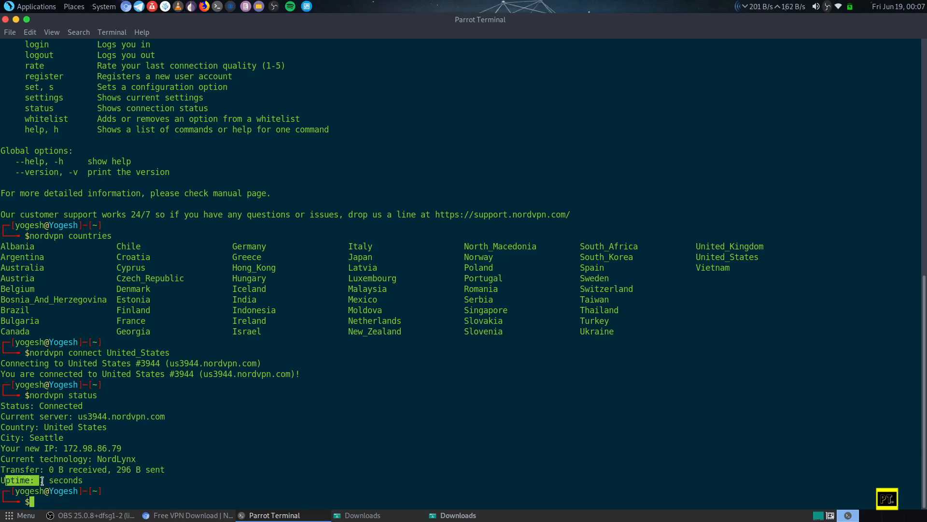
{"action": "scroll", "scroll_direction": "up", "scroll_amount": 3}
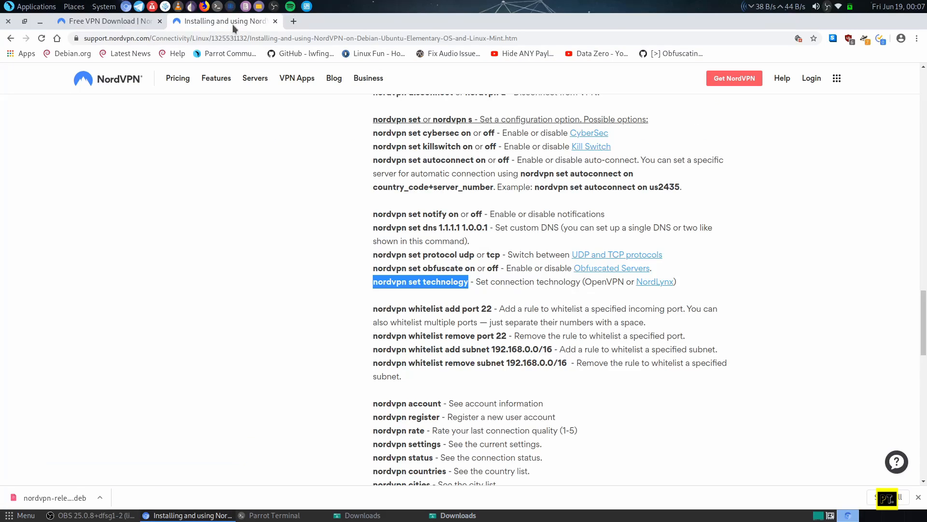
{"action": "scroll", "scroll_direction": "up", "scroll_amount": 3}
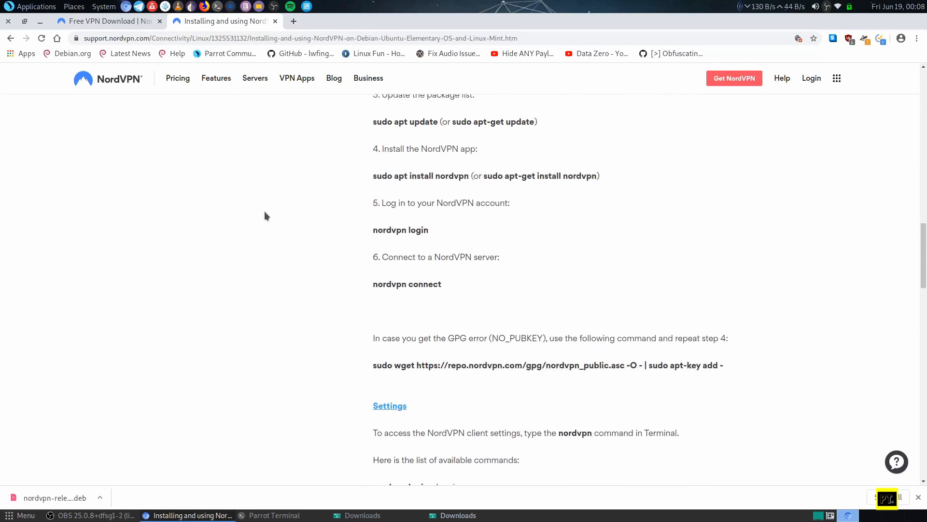
{"action": "scroll", "scroll_direction": "down", "scroll_amount": 3}
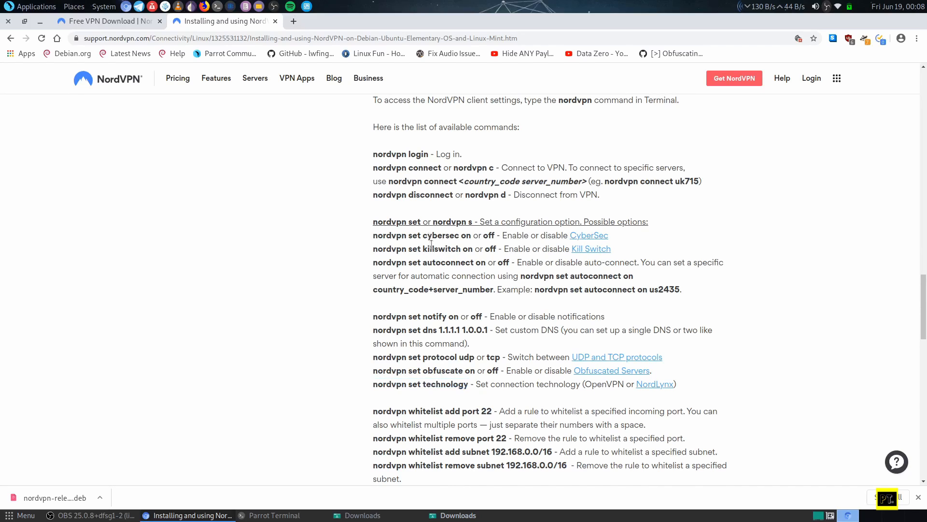
{"action": "mouse_move", "coordinate": [424, 271]}
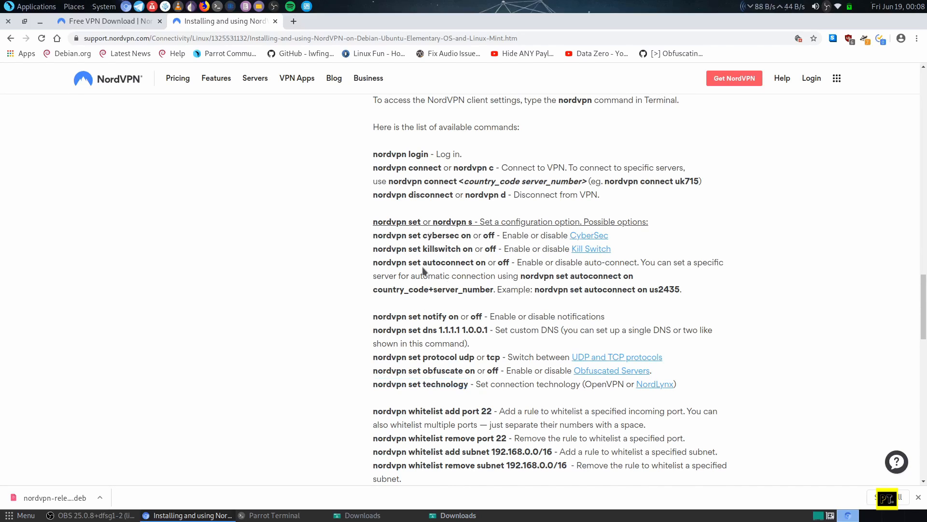
{"action": "double_click", "coordinate": [448, 262]}
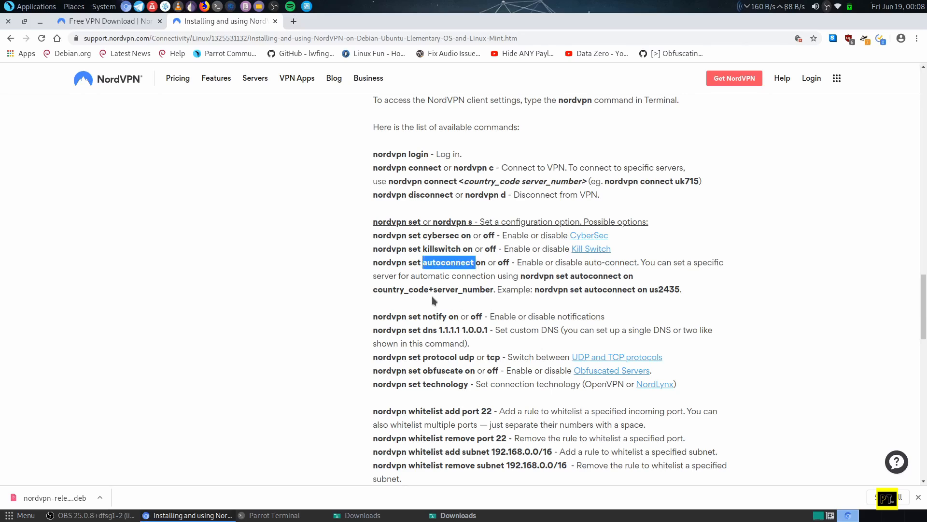
{"action": "scroll", "scroll_direction": "down", "scroll_amount": 3}
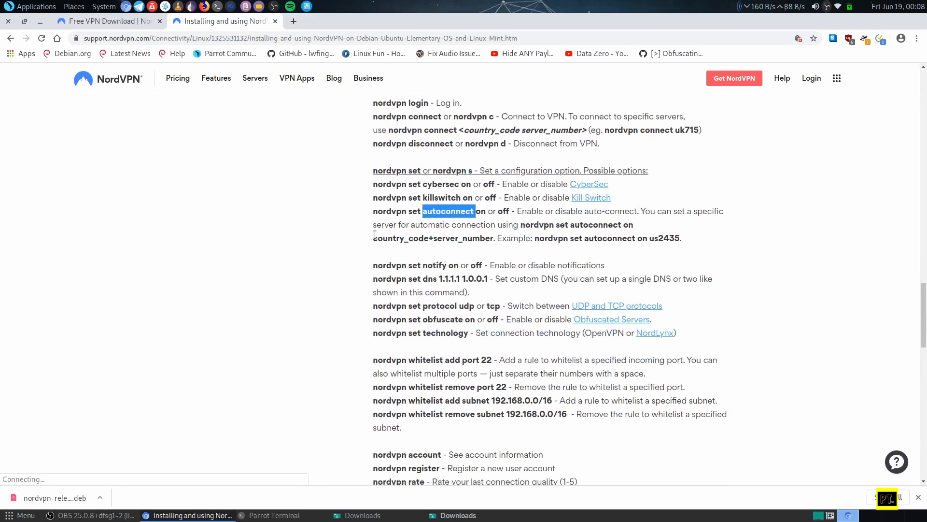
{"action": "double_click", "coordinate": [464, 237]}
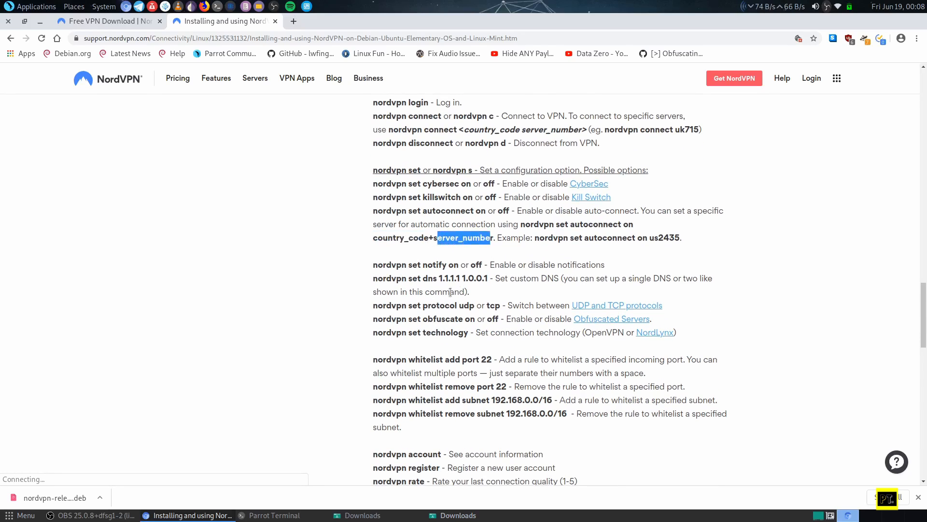
{"action": "scroll", "scroll_direction": "down", "scroll_amount": 3}
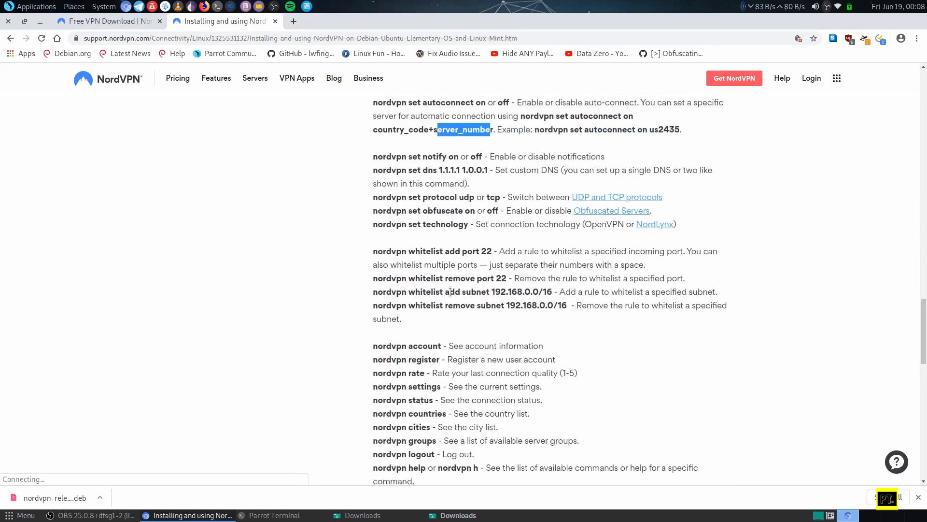
{"action": "scroll", "scroll_direction": "up", "scroll_amount": 3}
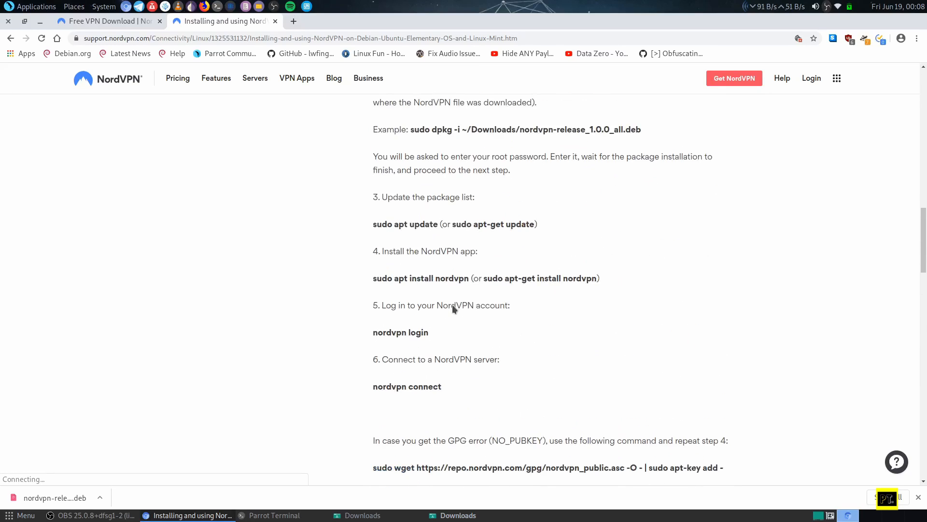
{"action": "scroll", "scroll_direction": "up", "scroll_amount": 3}
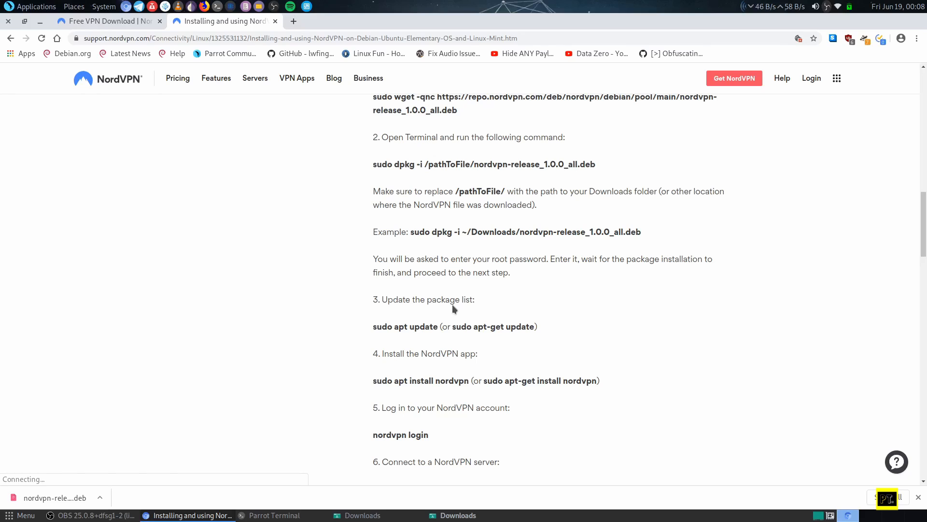
{"action": "scroll", "scroll_direction": "down", "scroll_amount": 3}
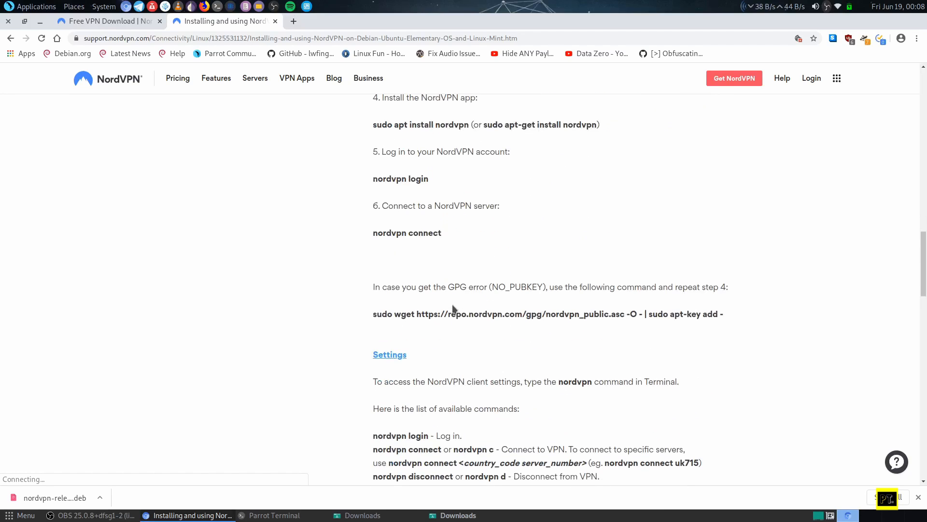
{"action": "scroll", "scroll_direction": "down", "scroll_amount": 3}
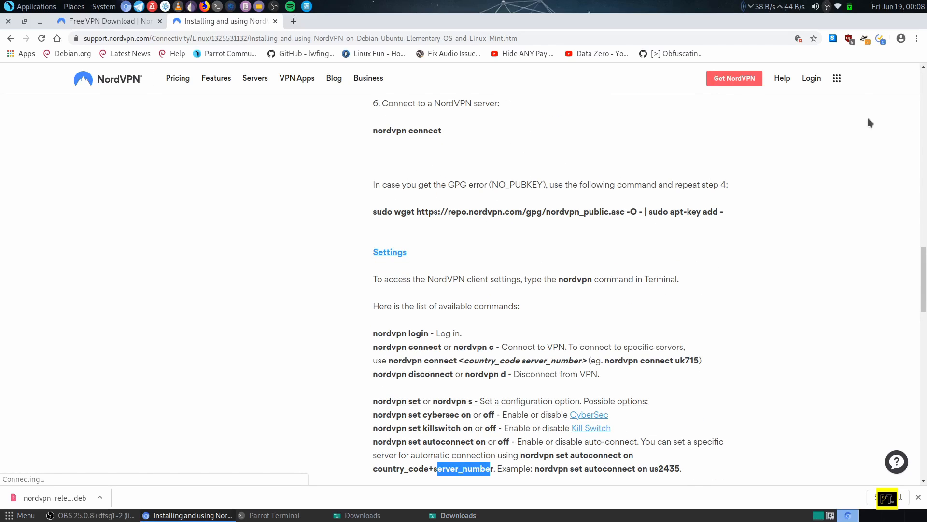